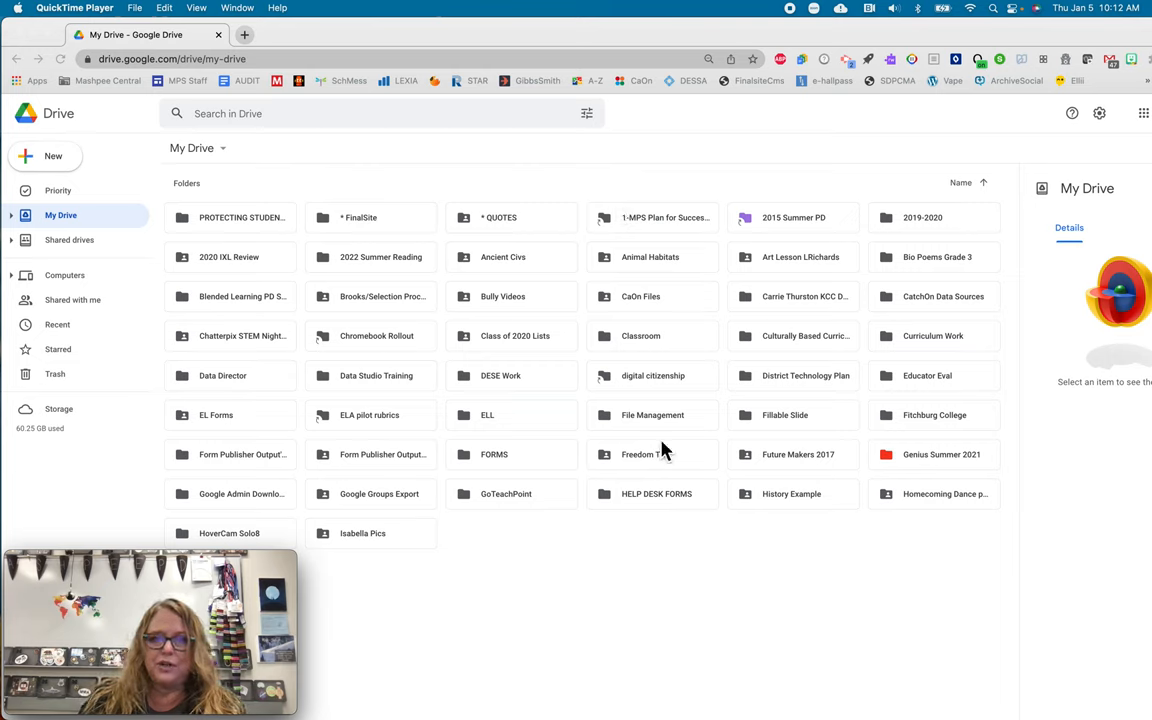
mouse_move(65, 155)
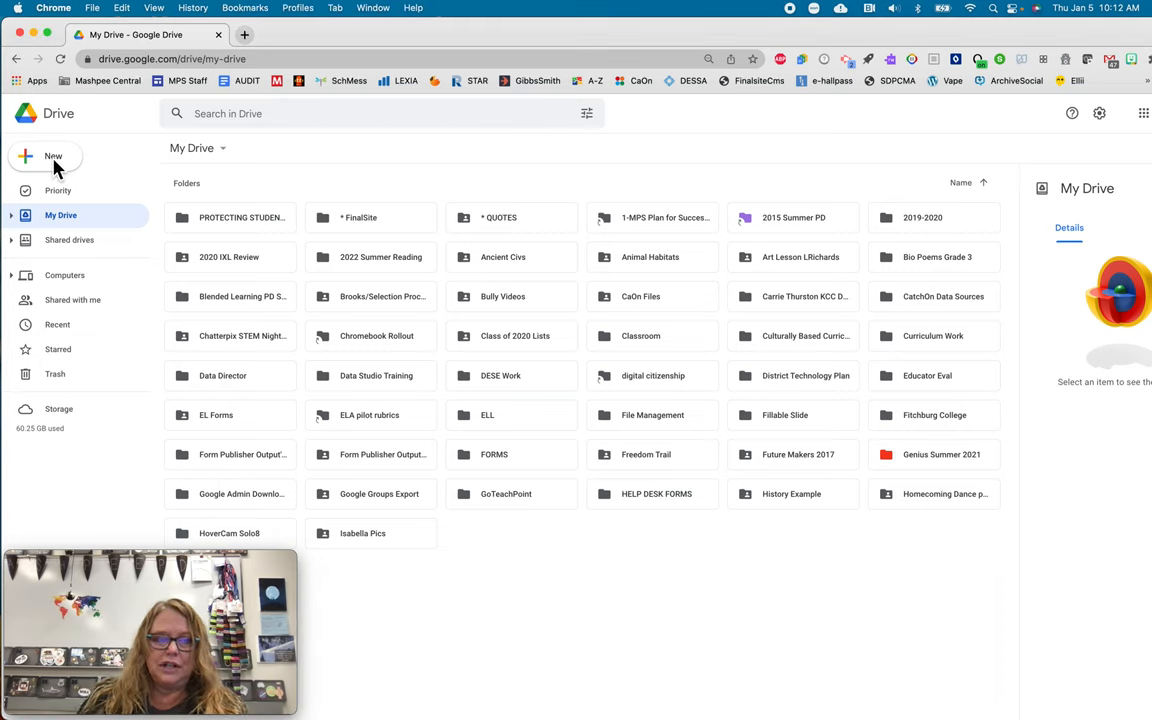
- Start a new folder from the New menu and name it 'Teamwork Jan 7th'
left_click(53, 156)
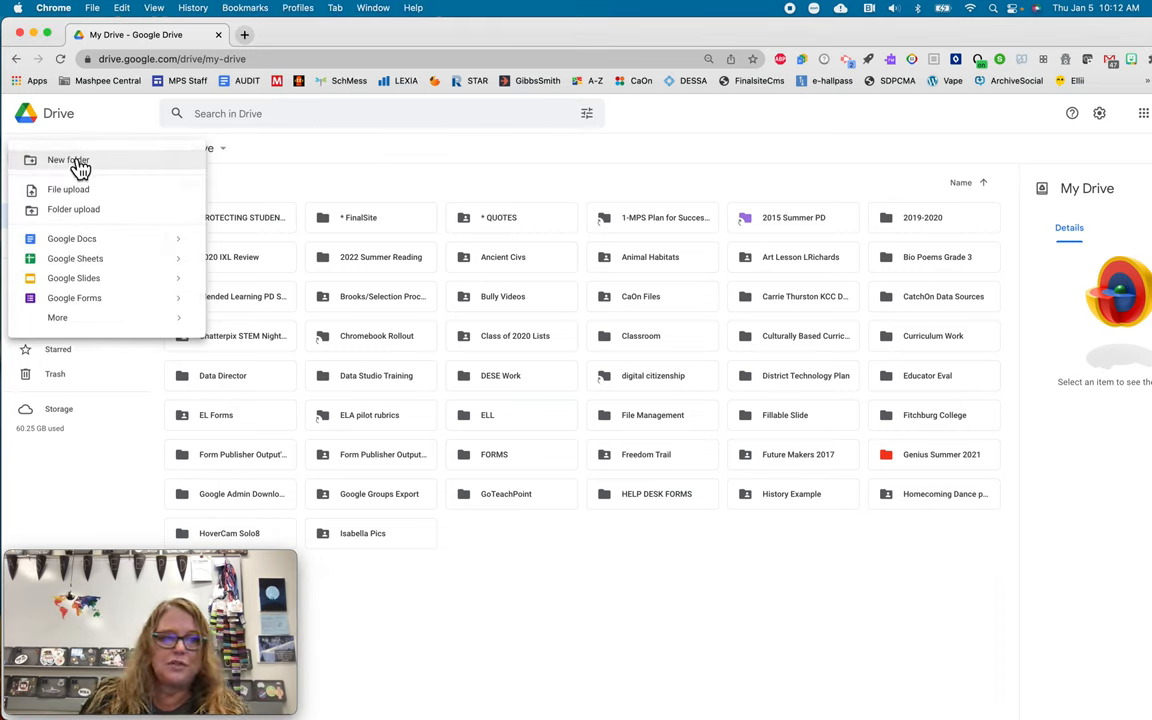
left_click(67, 160)
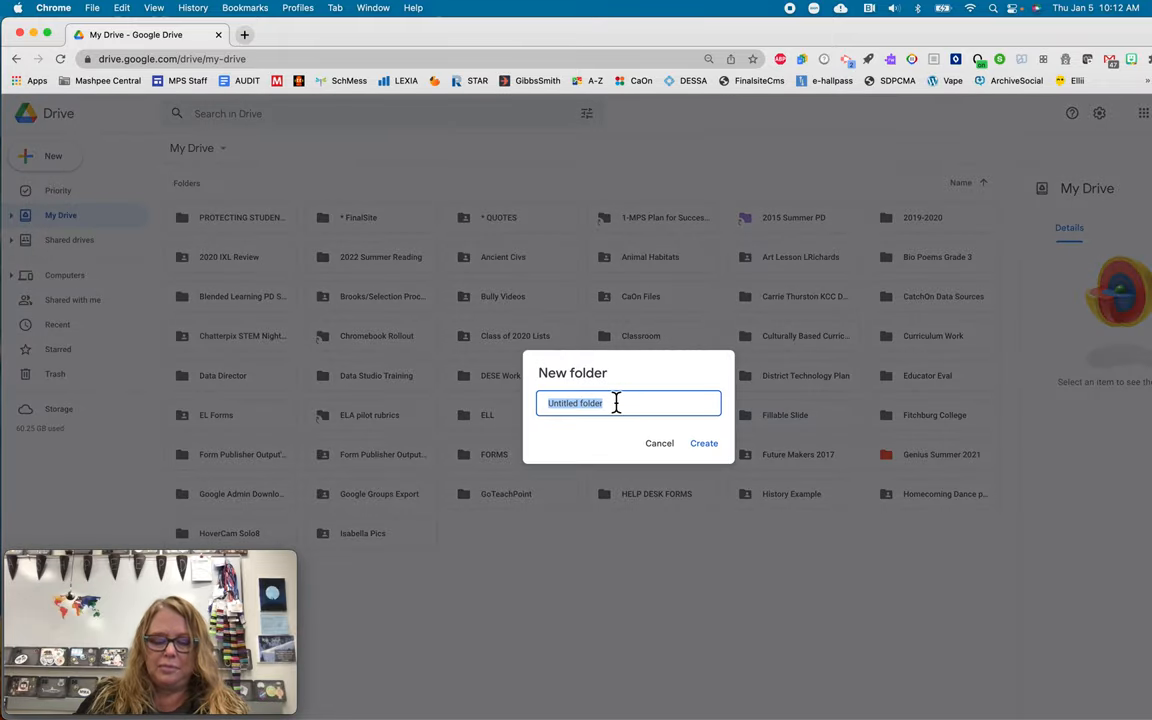
type("Teamwork Jan 7th")
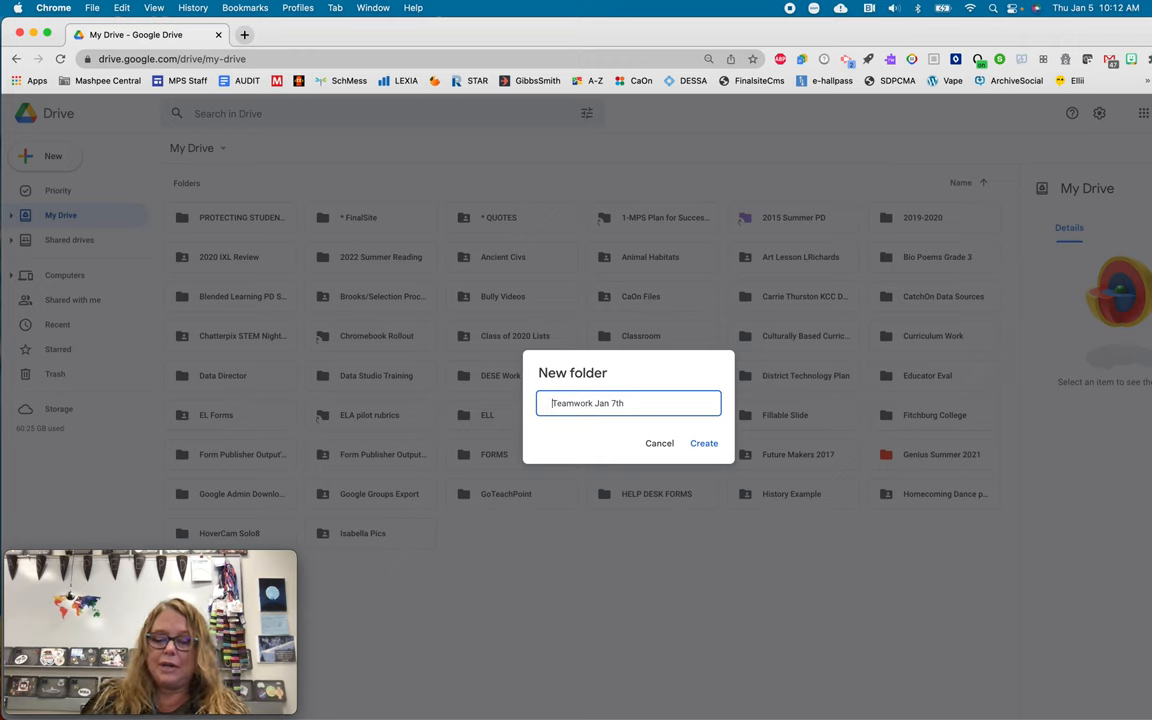
type("&")
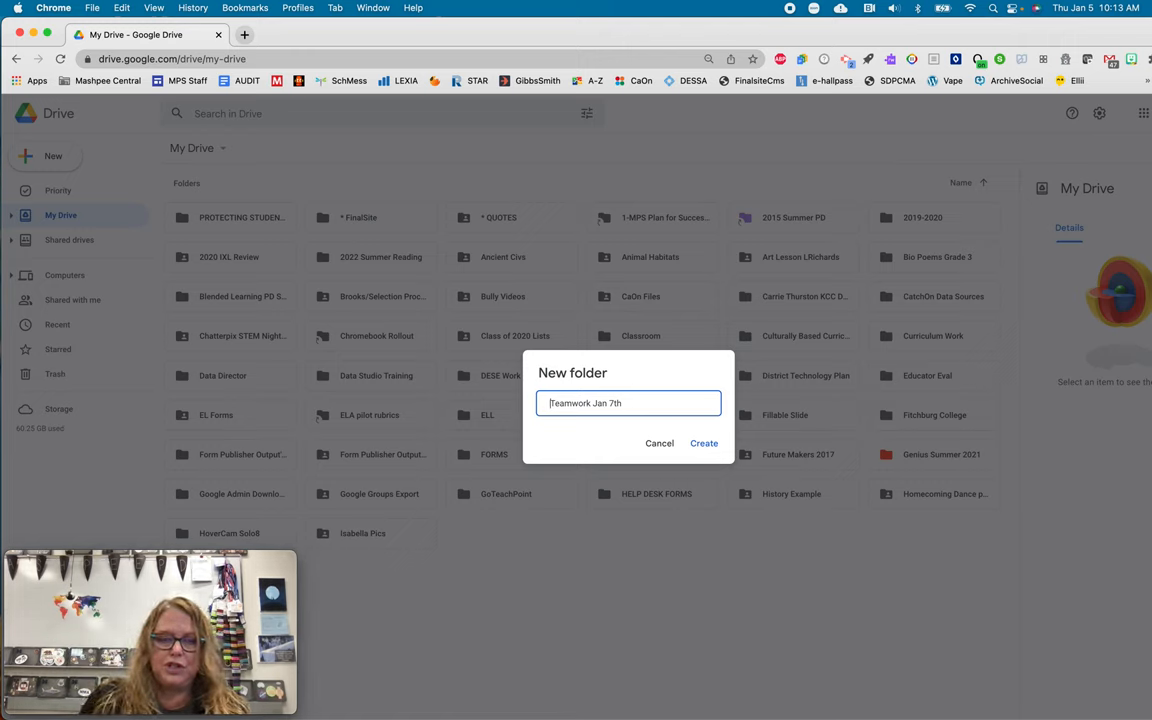
- Create the Teamwork Jan 7th folder, then go into the Classroom folder
left_click(704, 443)
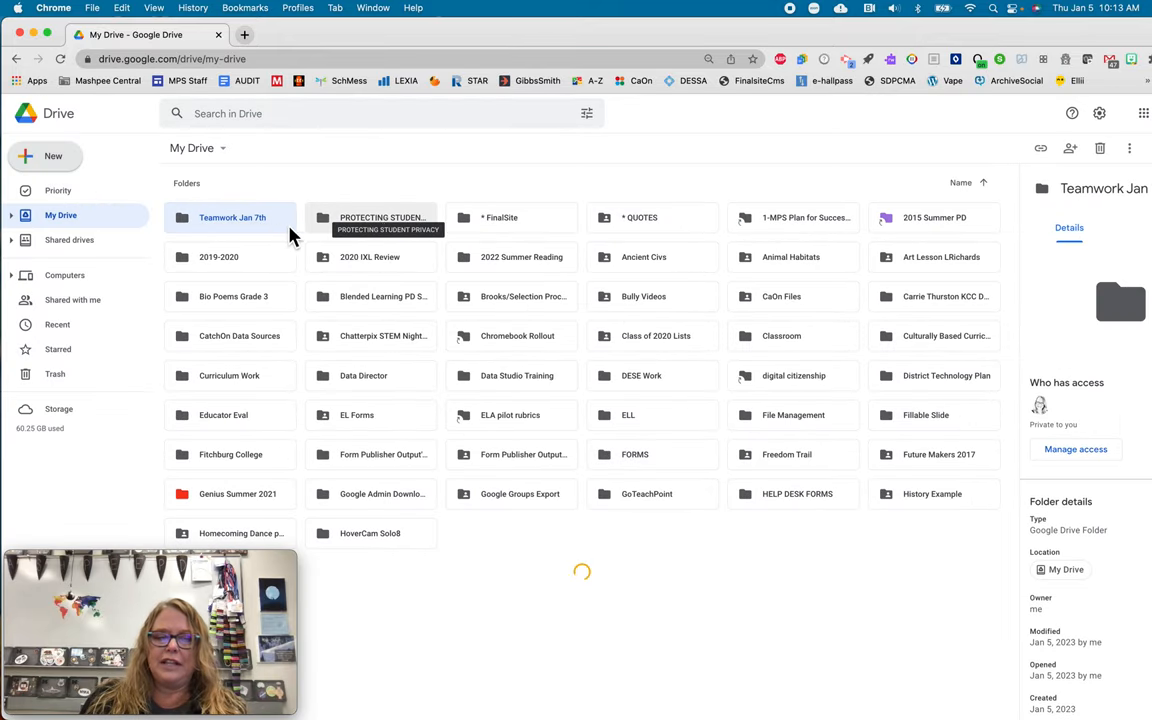
mouse_move(250, 217)
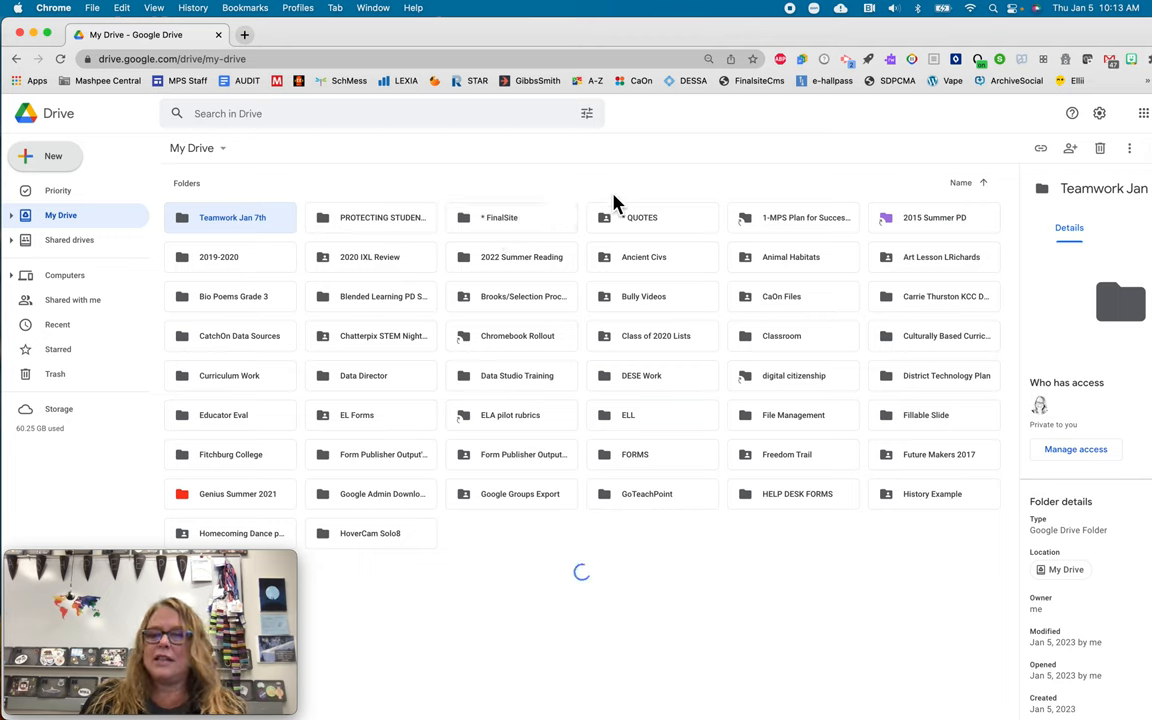
mouse_move(790, 217)
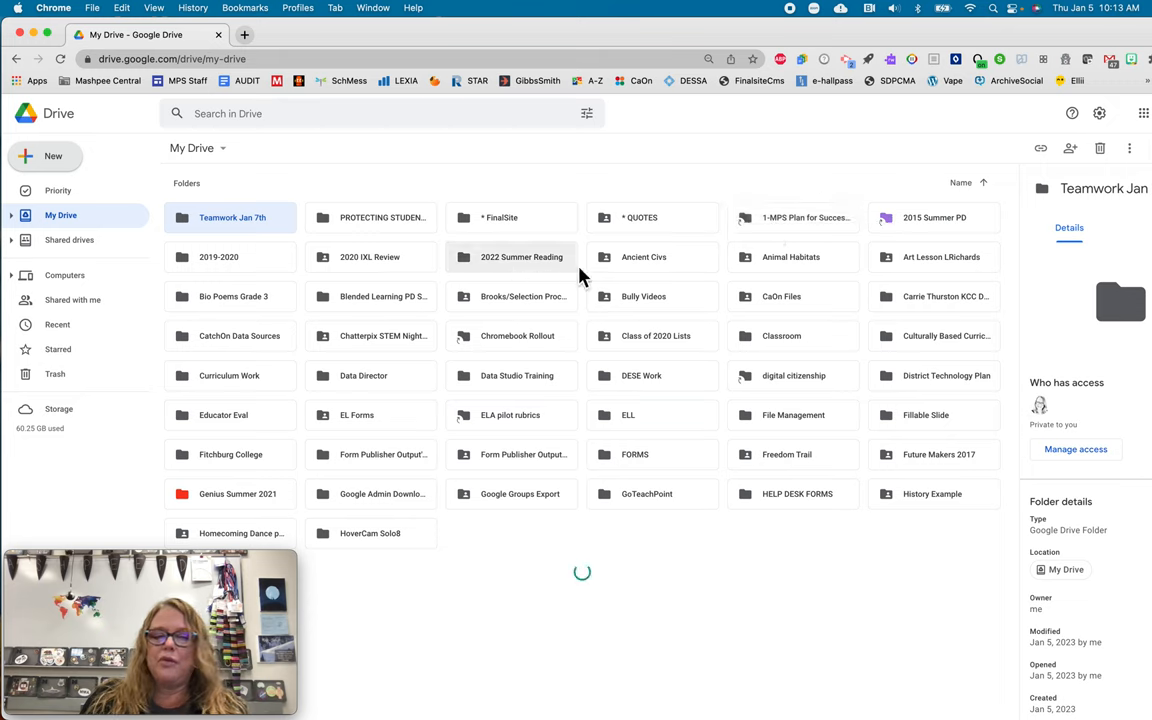
mouse_move(655, 270)
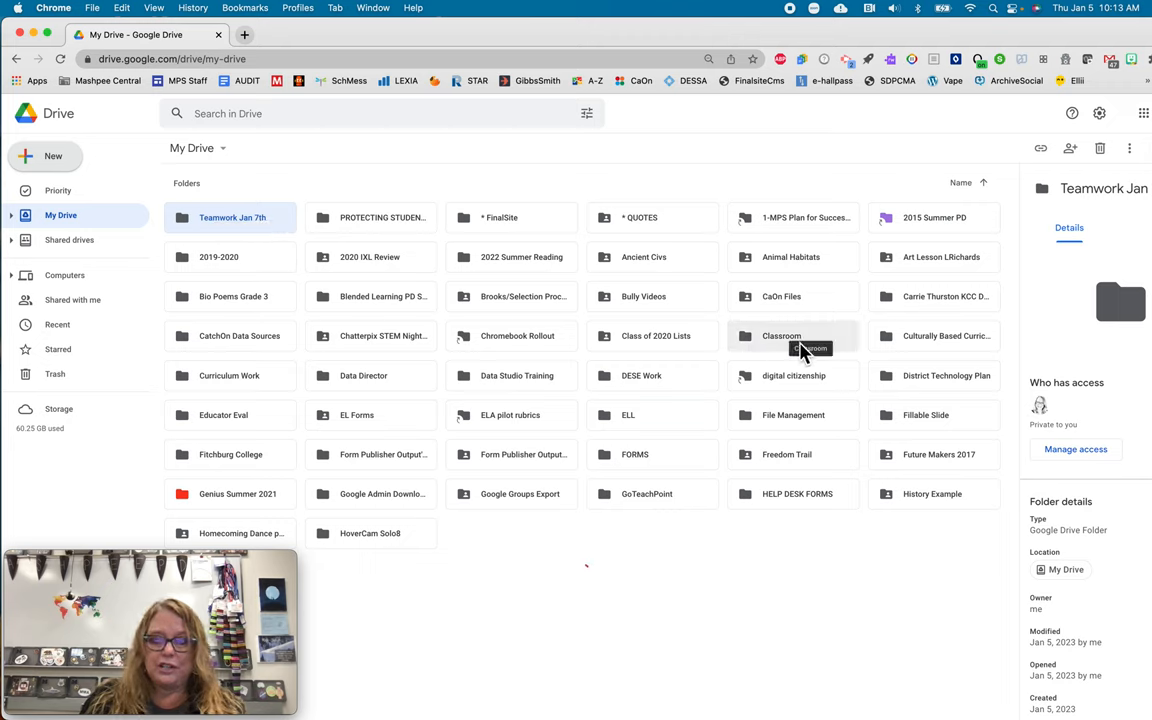
double_click(781, 335)
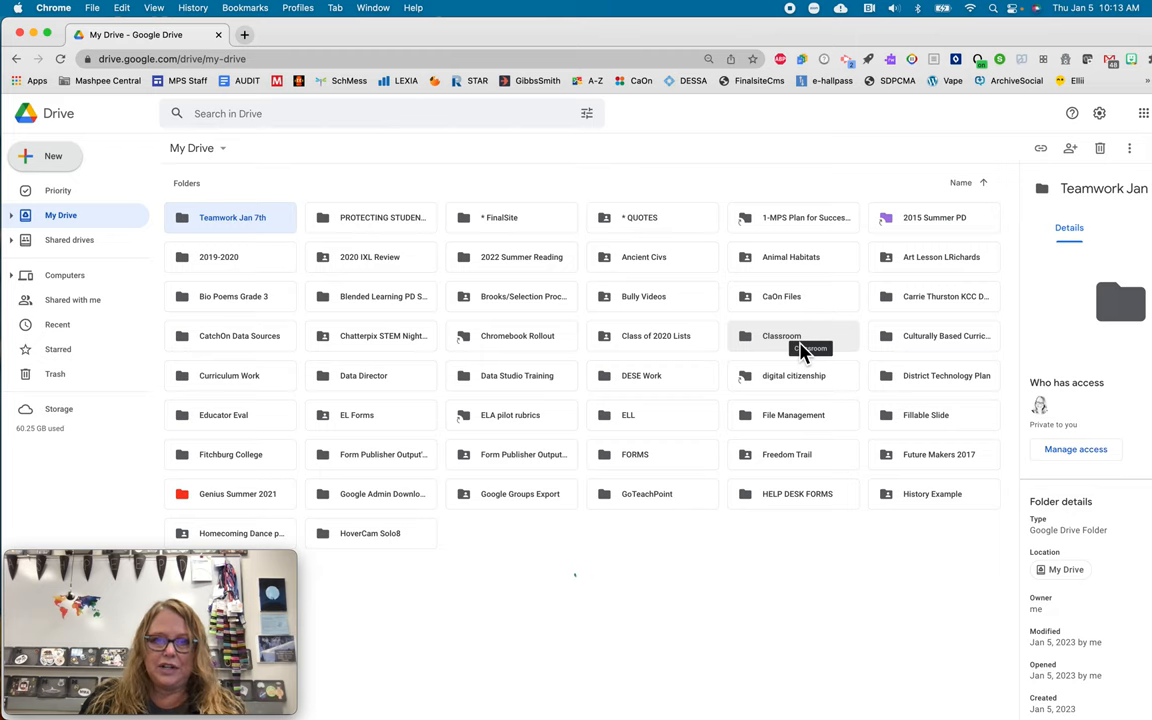
double_click(781, 335)
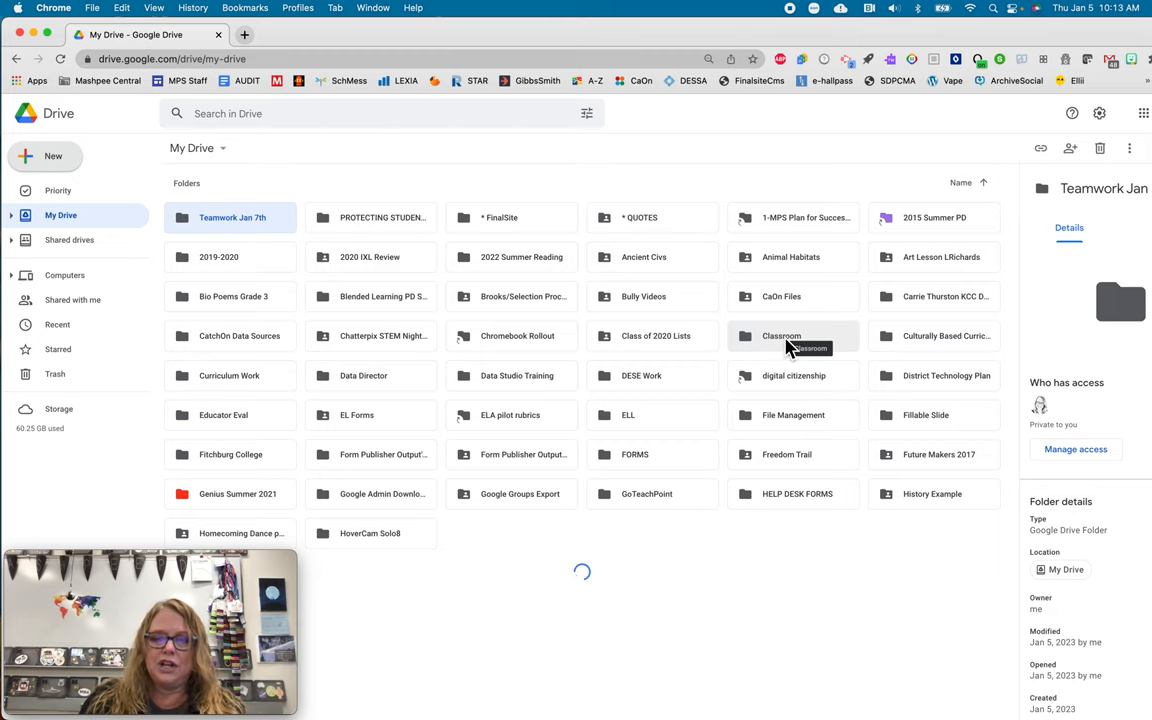
double_click(781, 335)
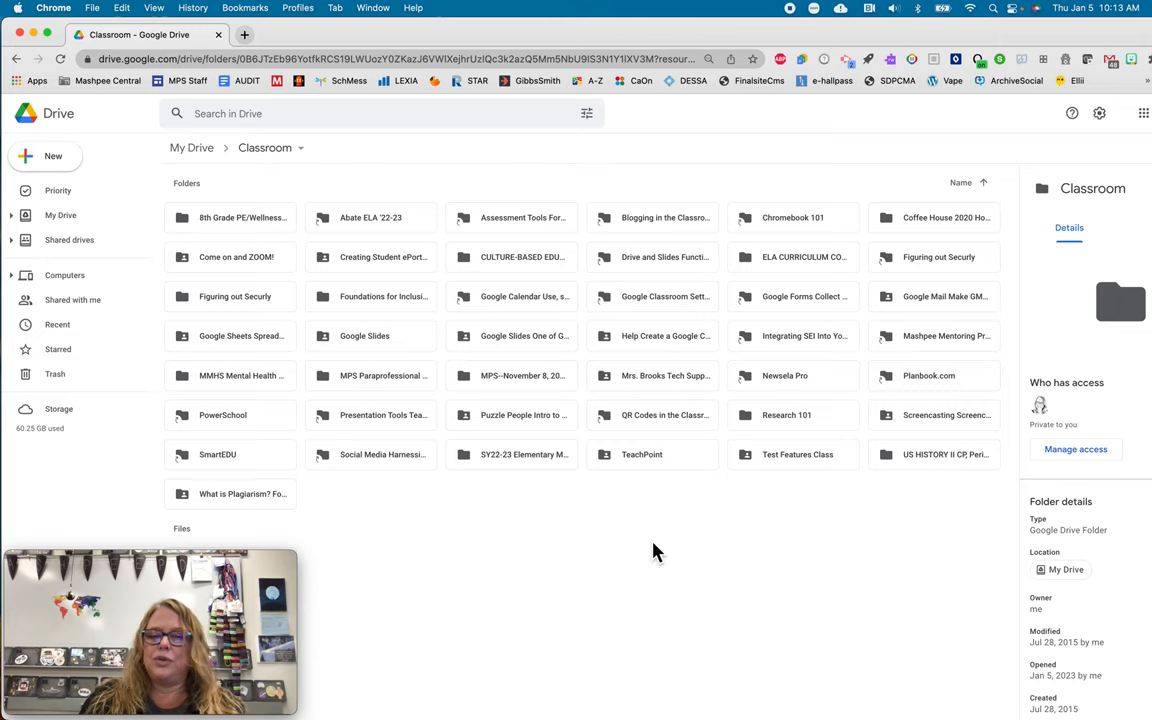
- Go into the Mrs. Brooks Tech Support folder inside Classroom
left_click(652, 375)
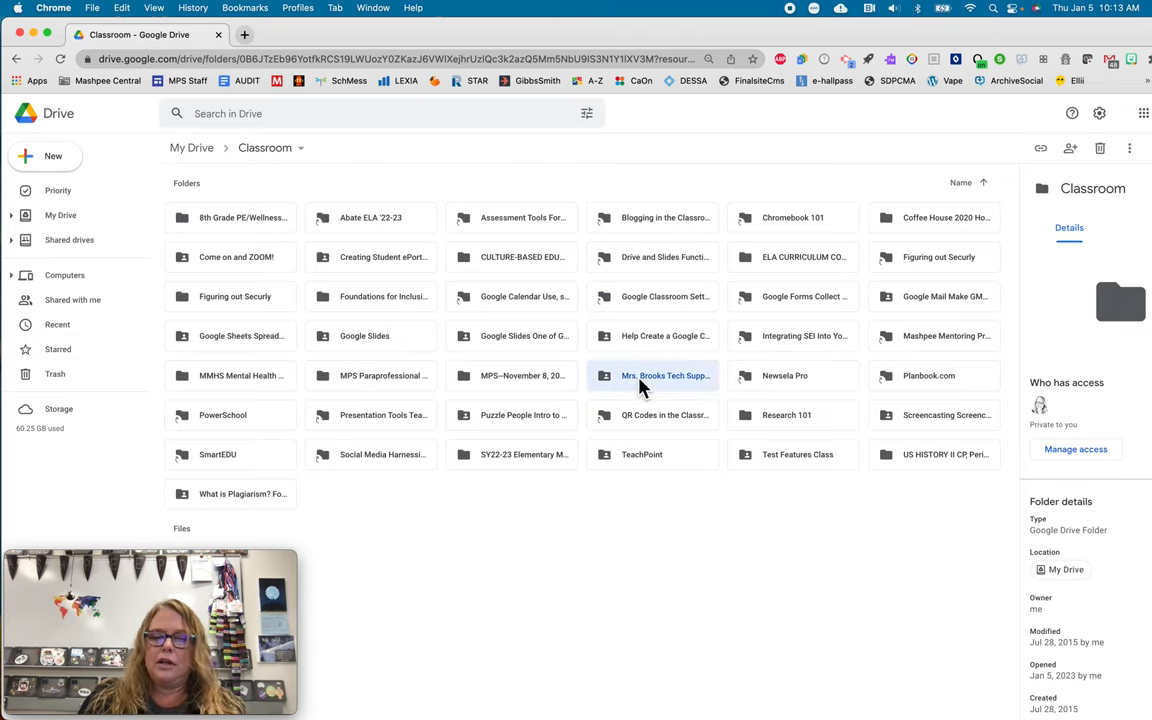
double_click(665, 375)
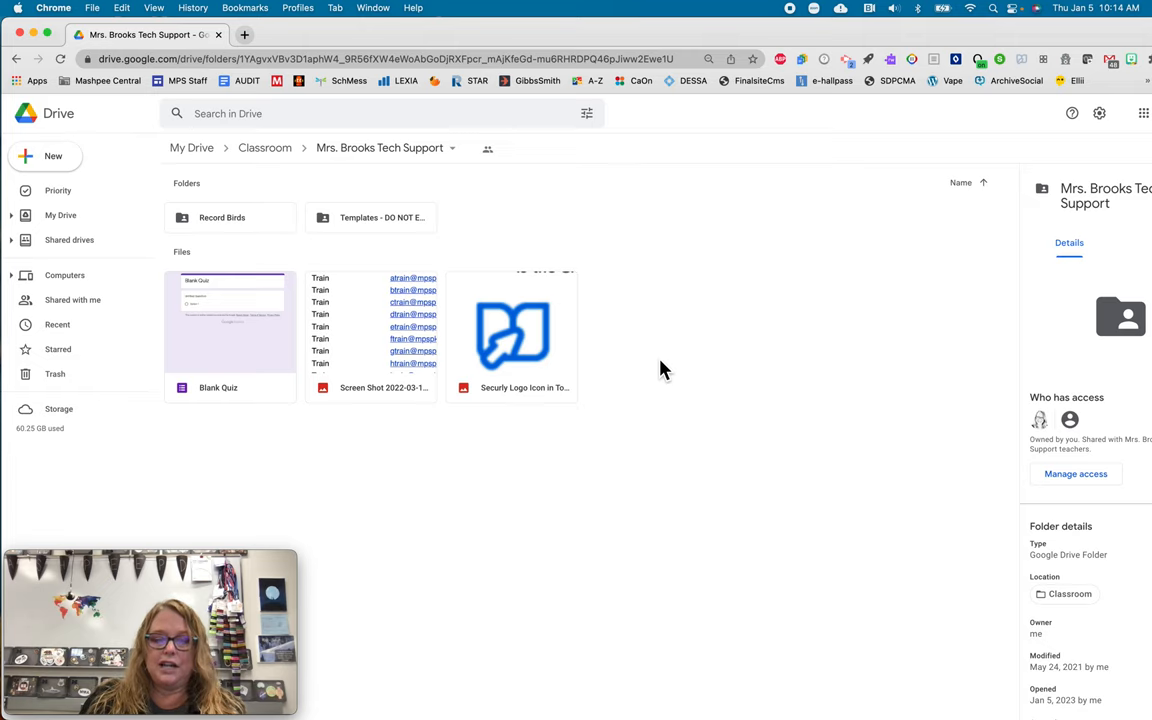
mouse_move(666, 392)
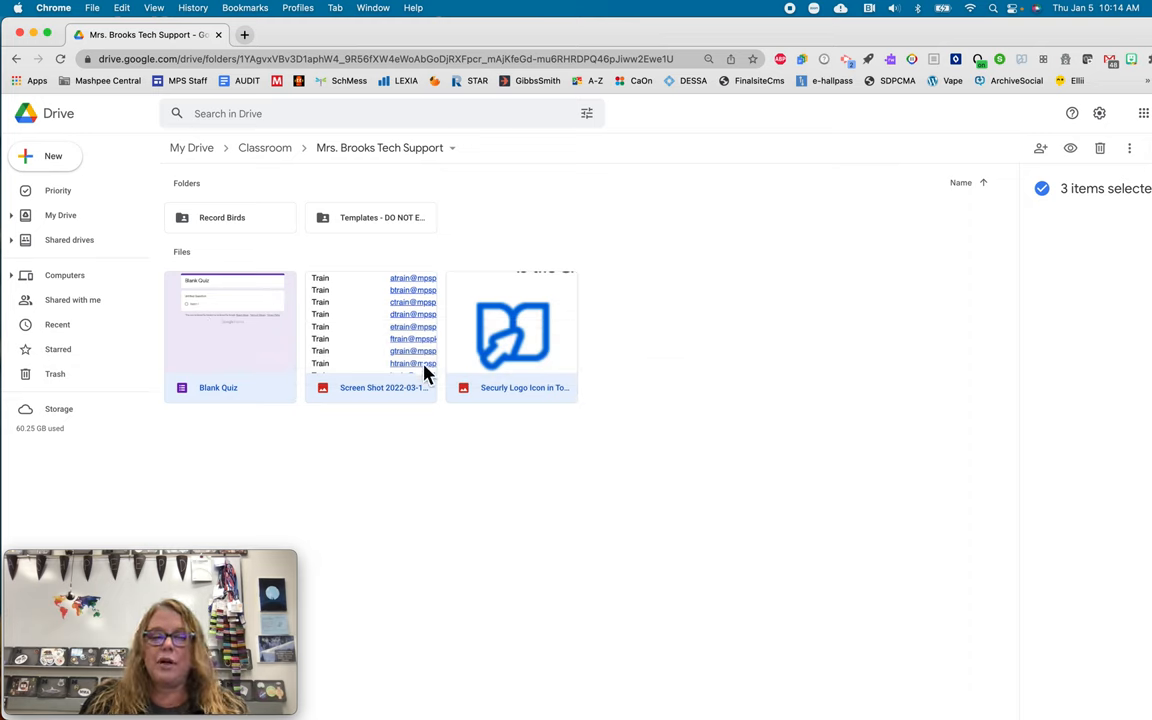
mouse_move(508, 362)
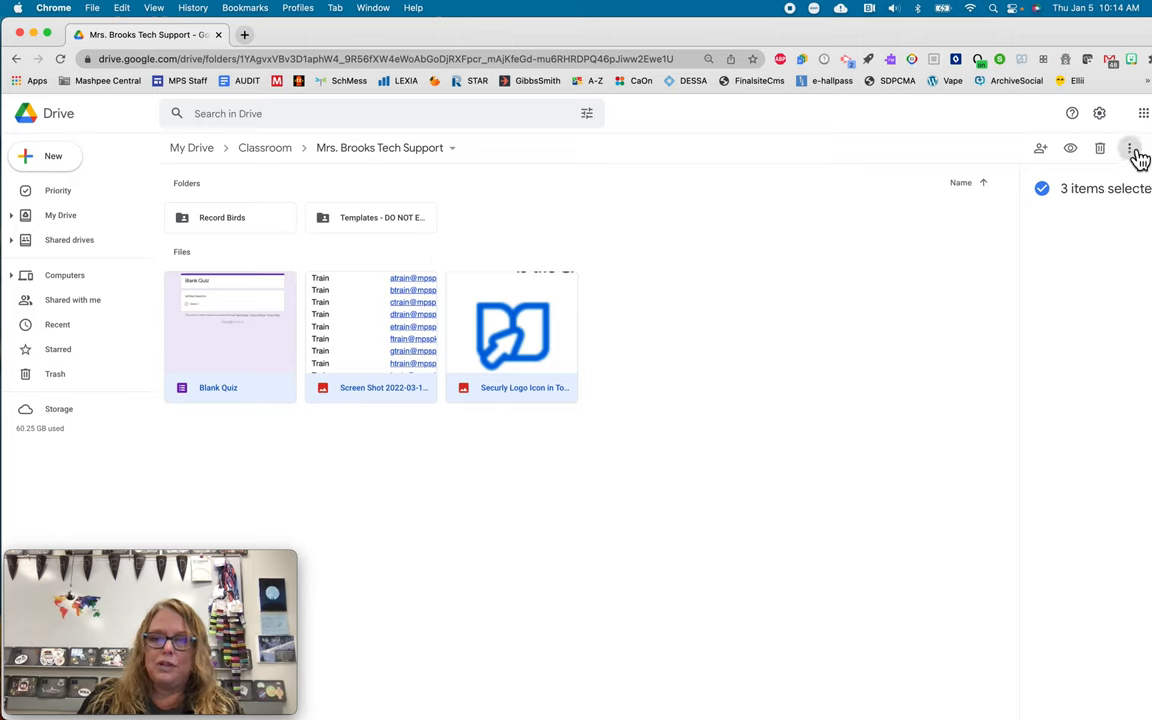
mouse_move(1129, 148)
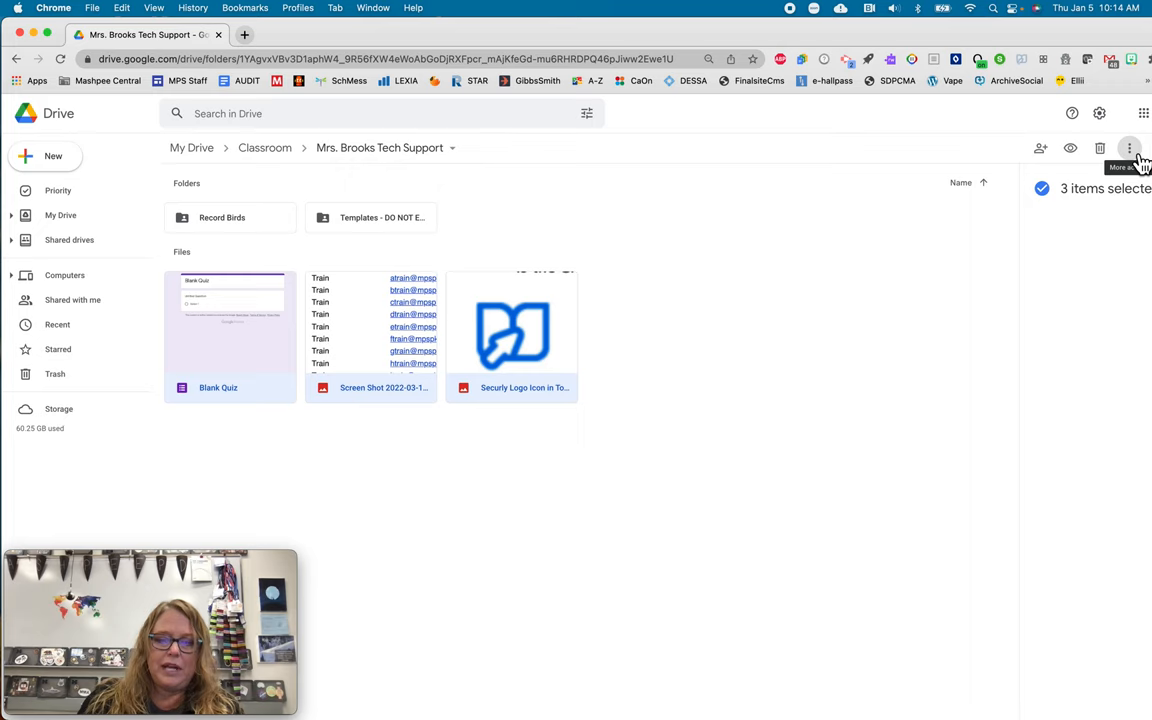
mouse_move(515, 305)
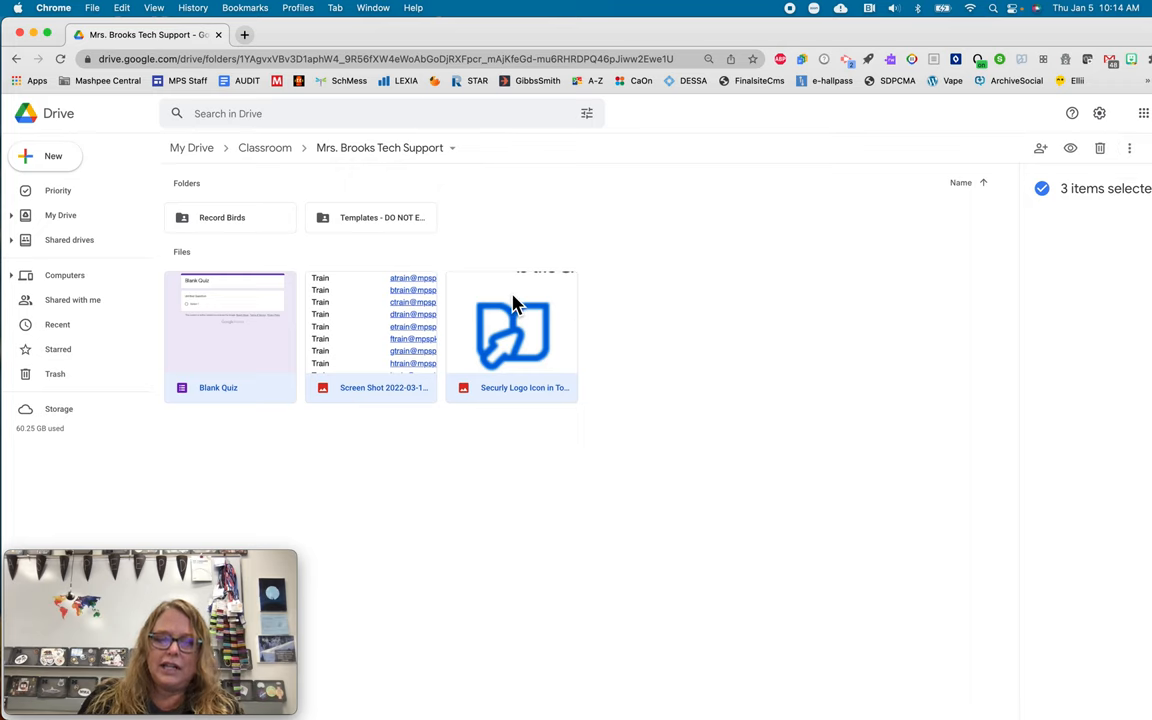
- Bring up the actions menu for the three selected files
right_click(512, 330)
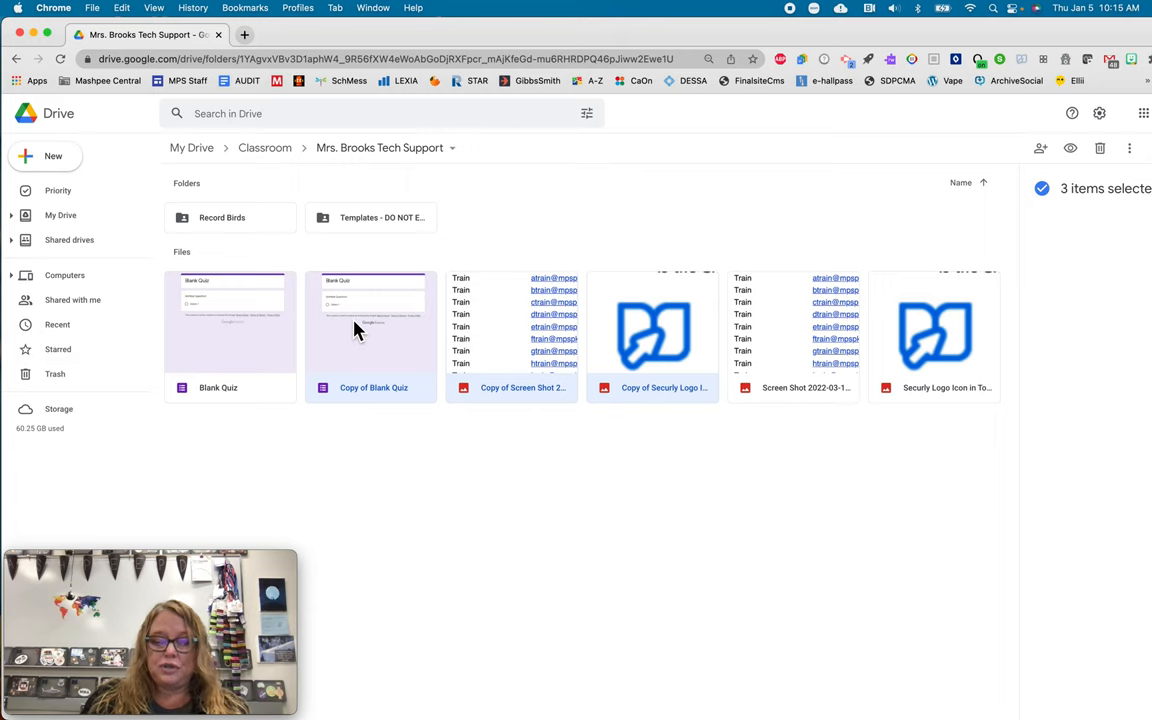
mouse_move(1135, 175)
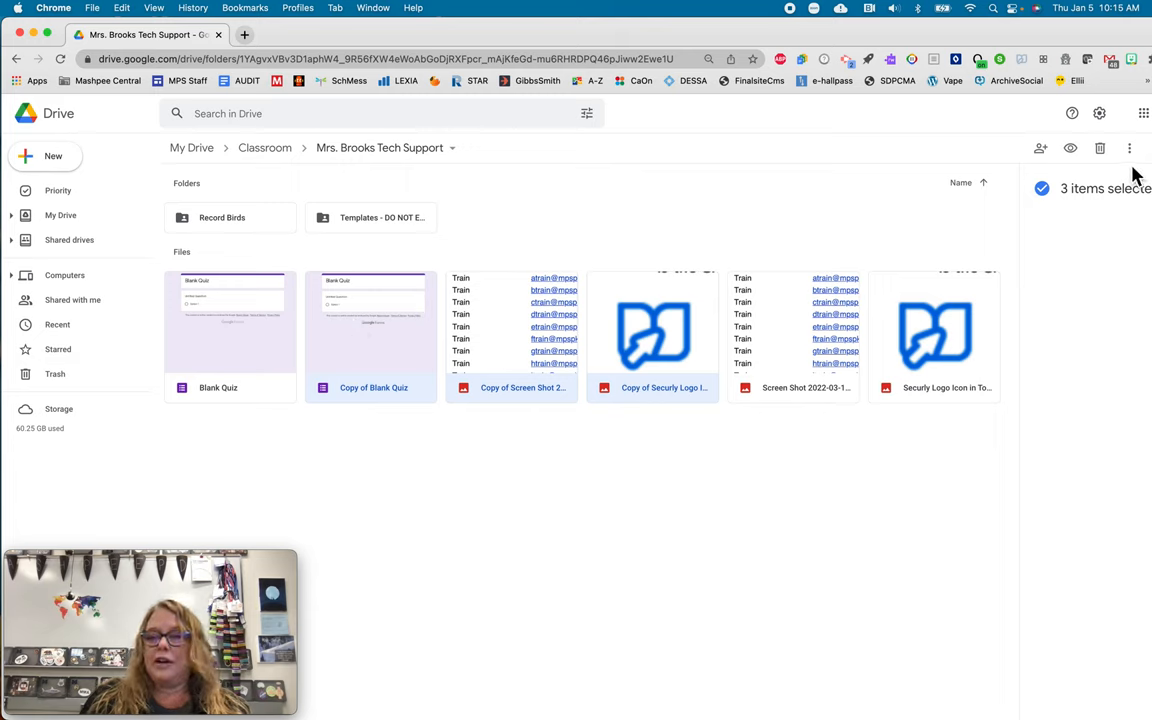
- Move the three copies into Teamwork Jan 7th in My Drive, confirming the access change
left_click(1129, 148)
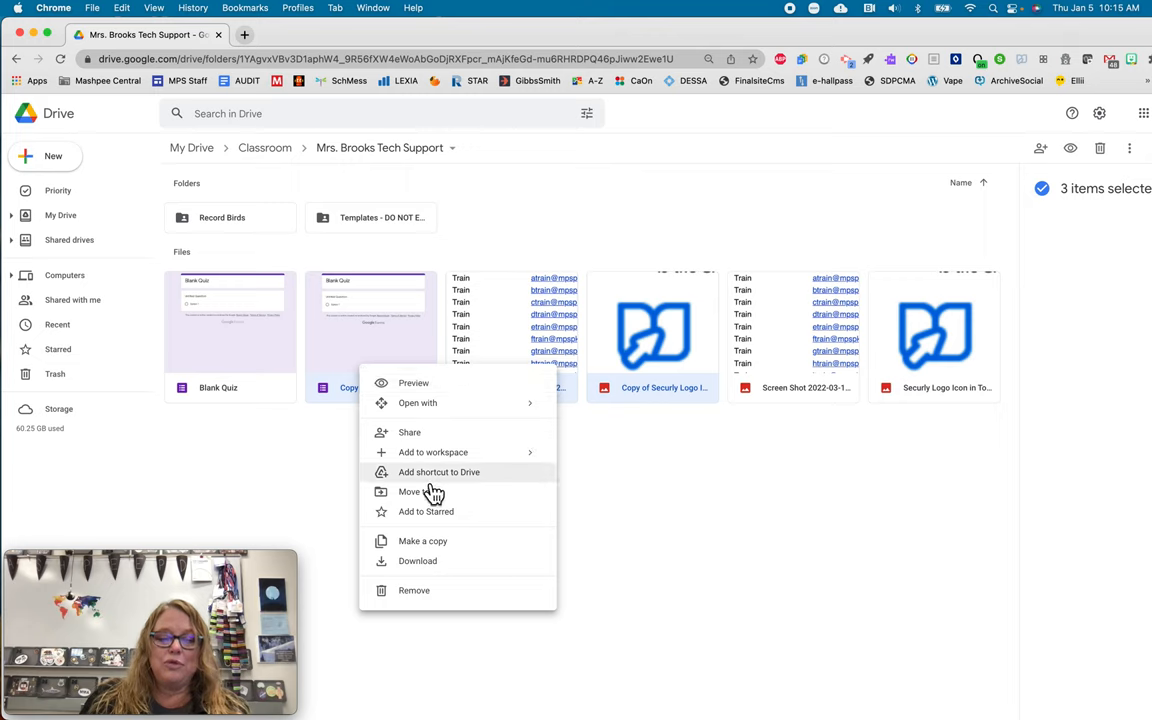
mouse_move(432, 491)
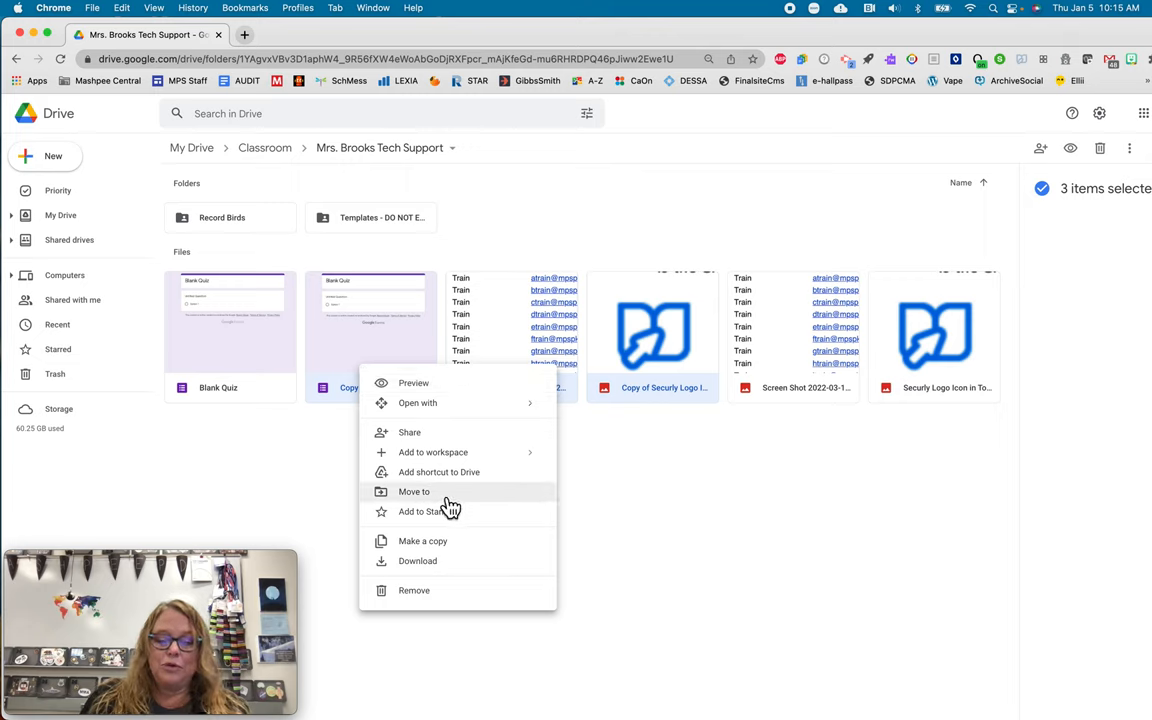
left_click(414, 491)
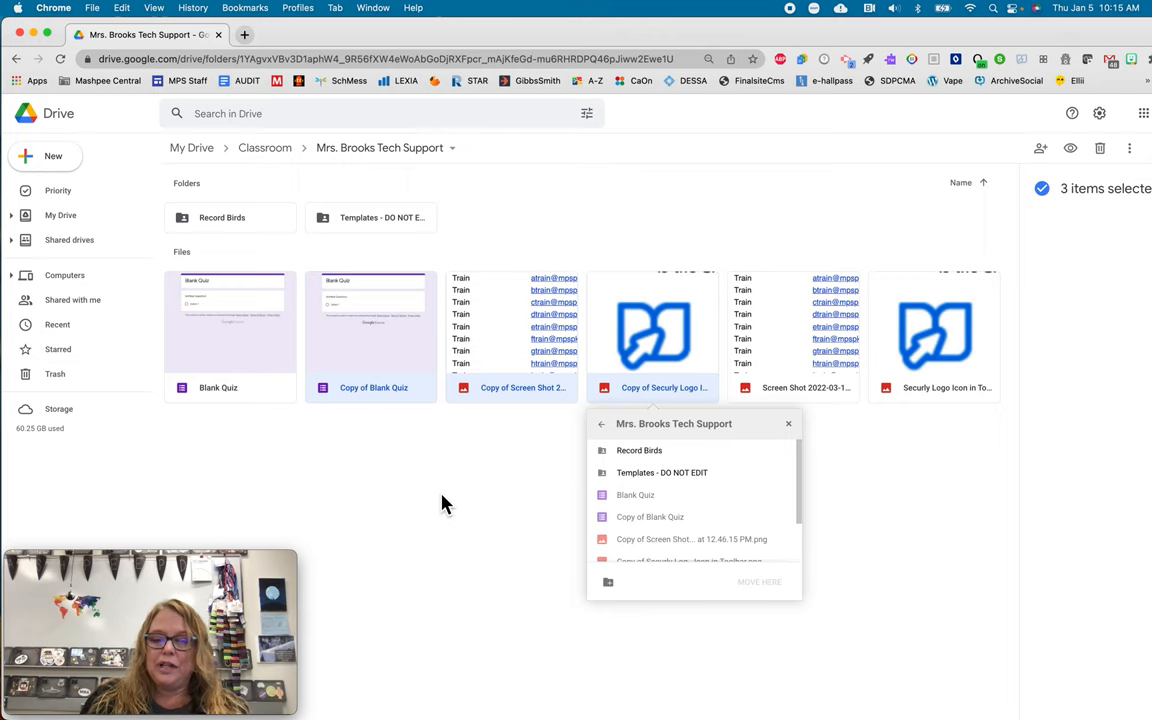
mouse_move(729, 508)
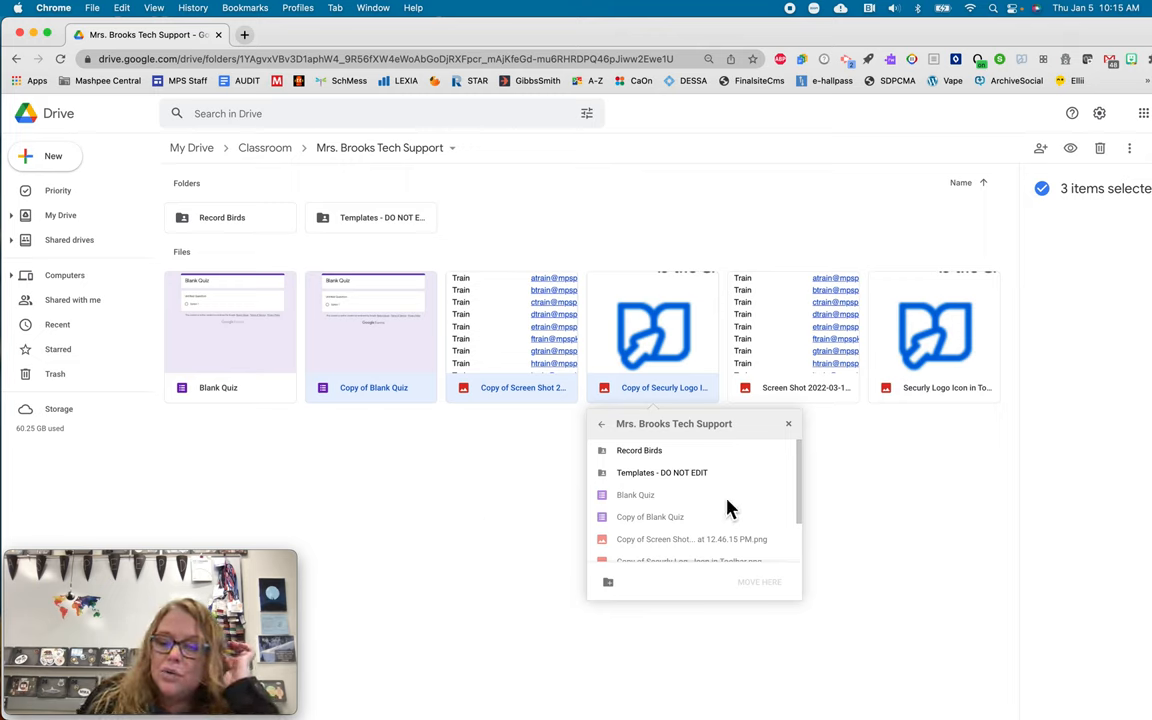
scroll("down", 3)
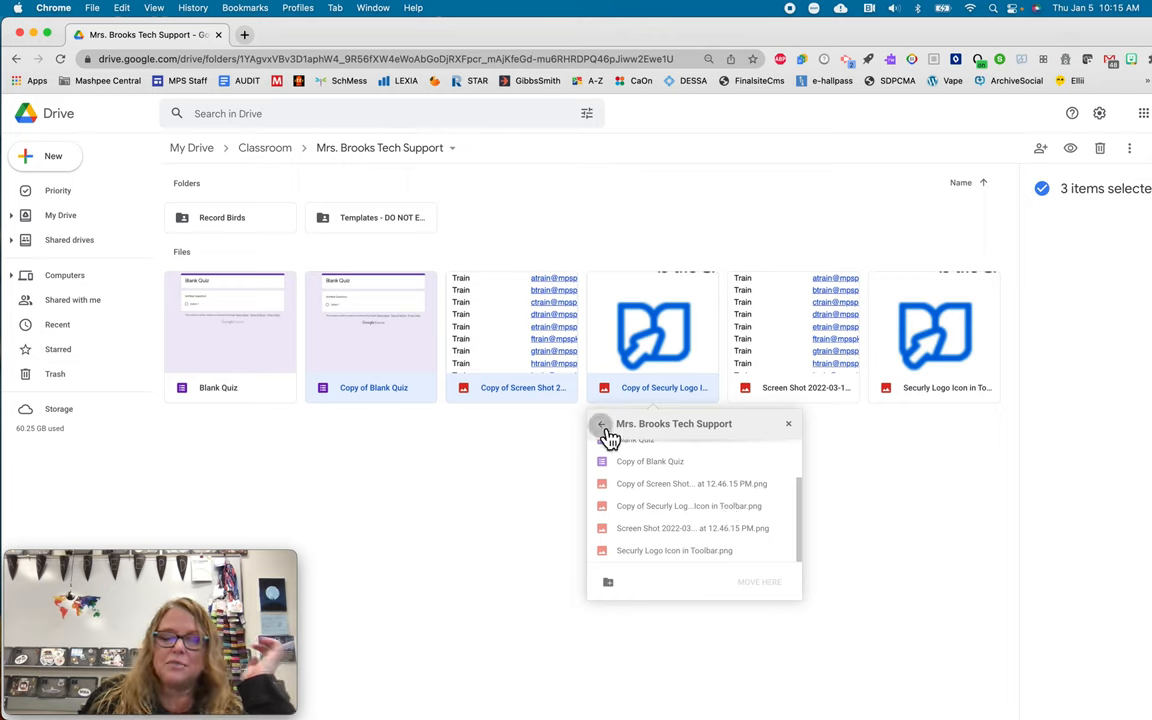
left_click(601, 424)
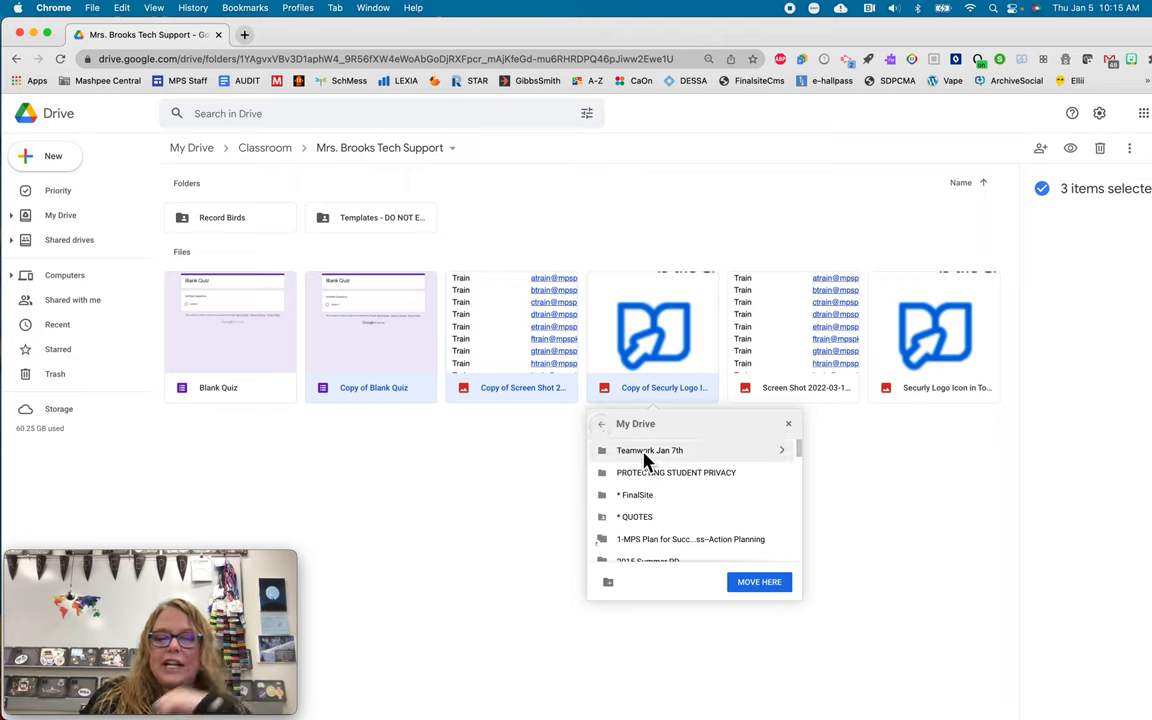
mouse_move(614, 460)
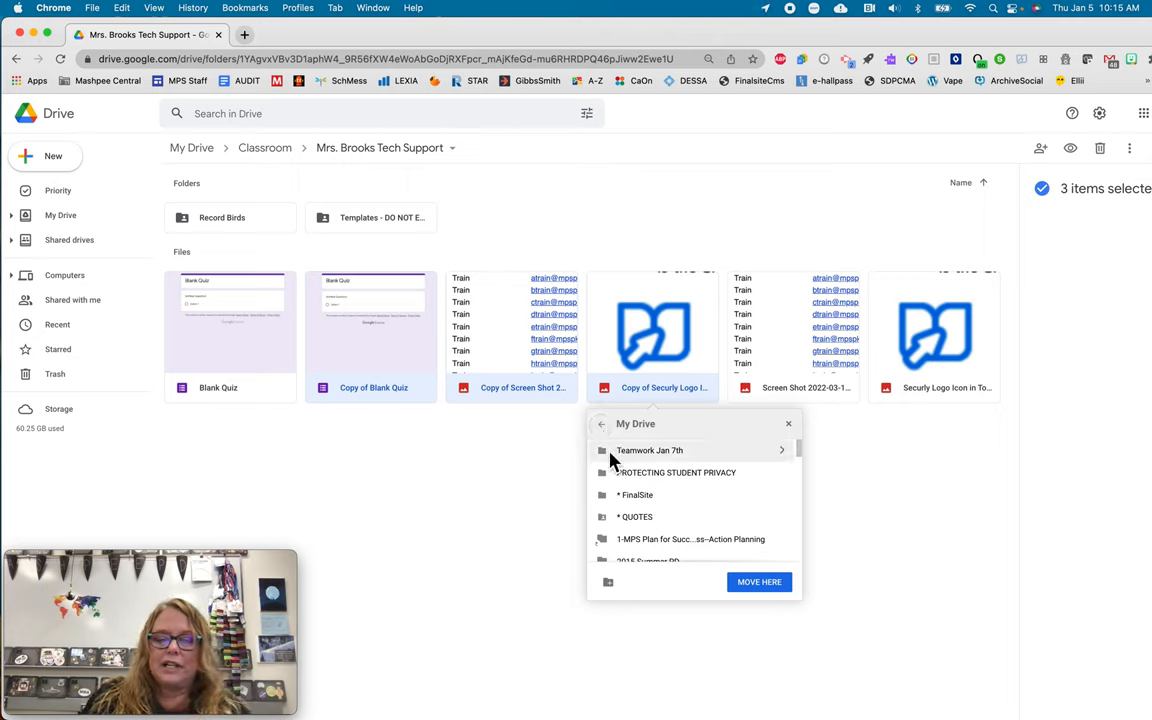
left_click(649, 450)
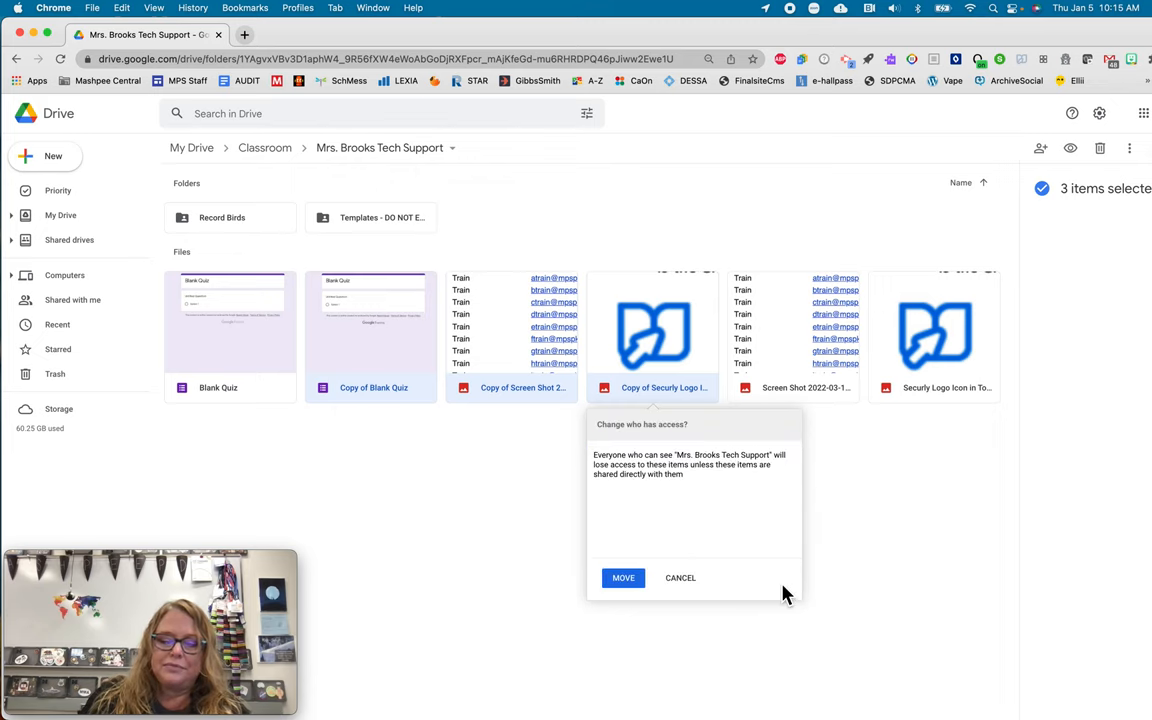
left_click(623, 577)
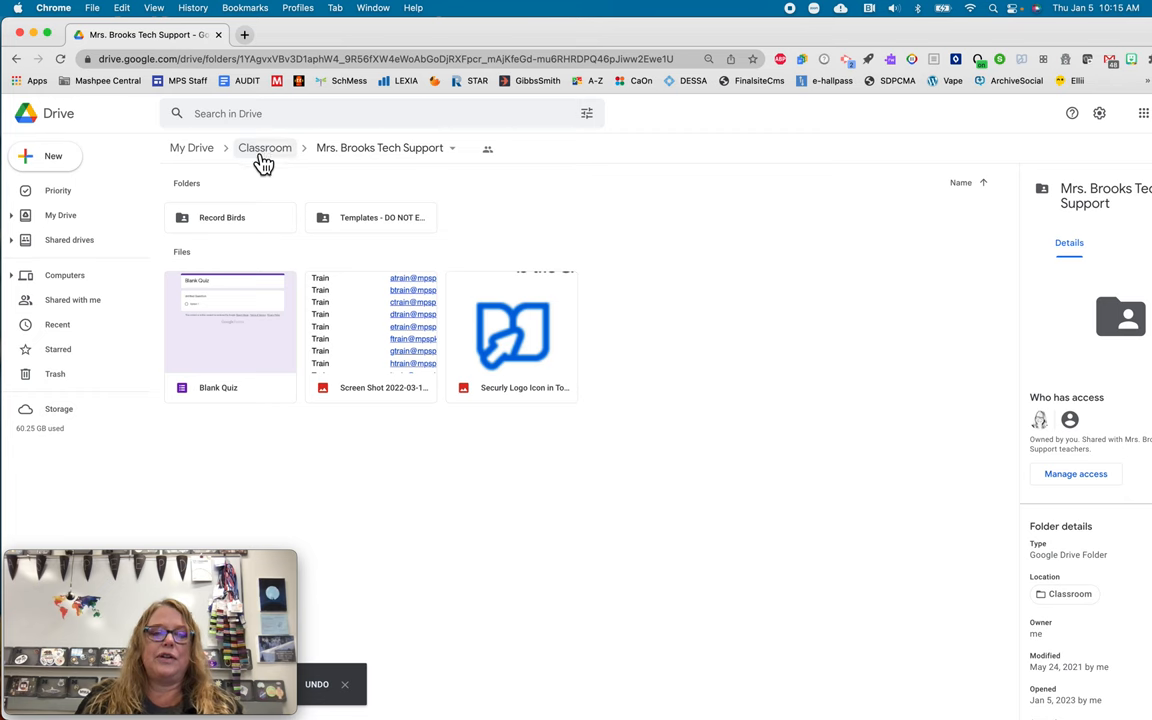
- Check that Teamwork Jan 7th holds the three copies, then return to My Drive
left_click(191, 148)
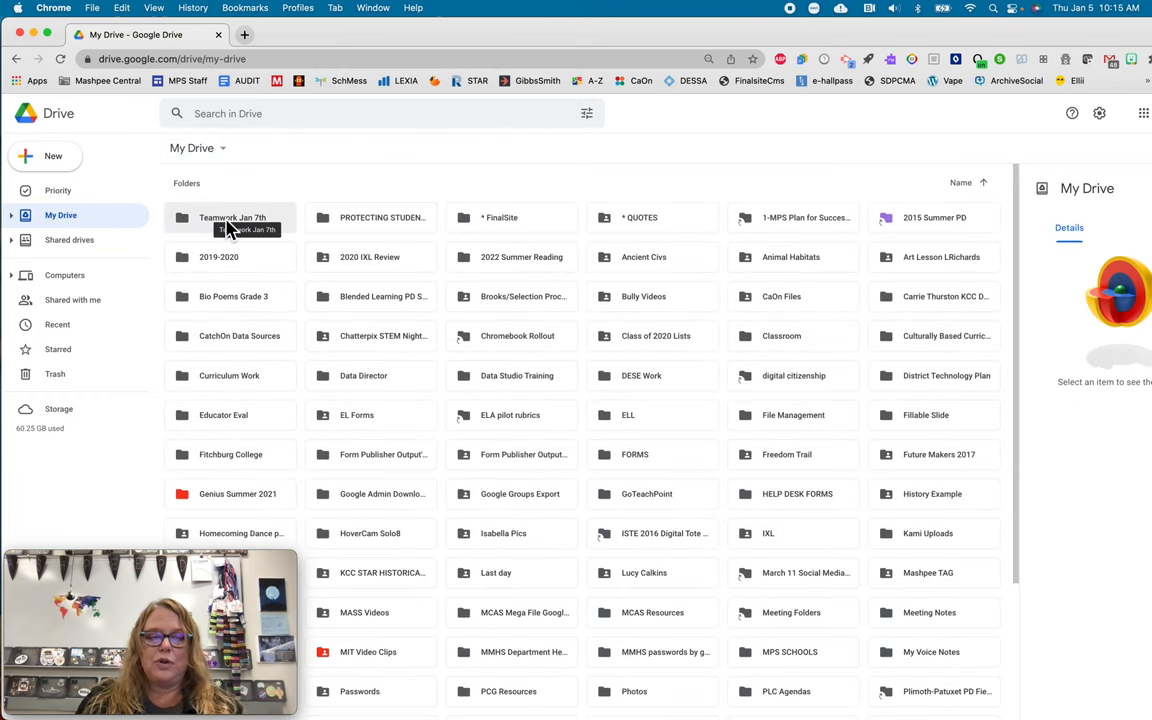
double_click(232, 217)
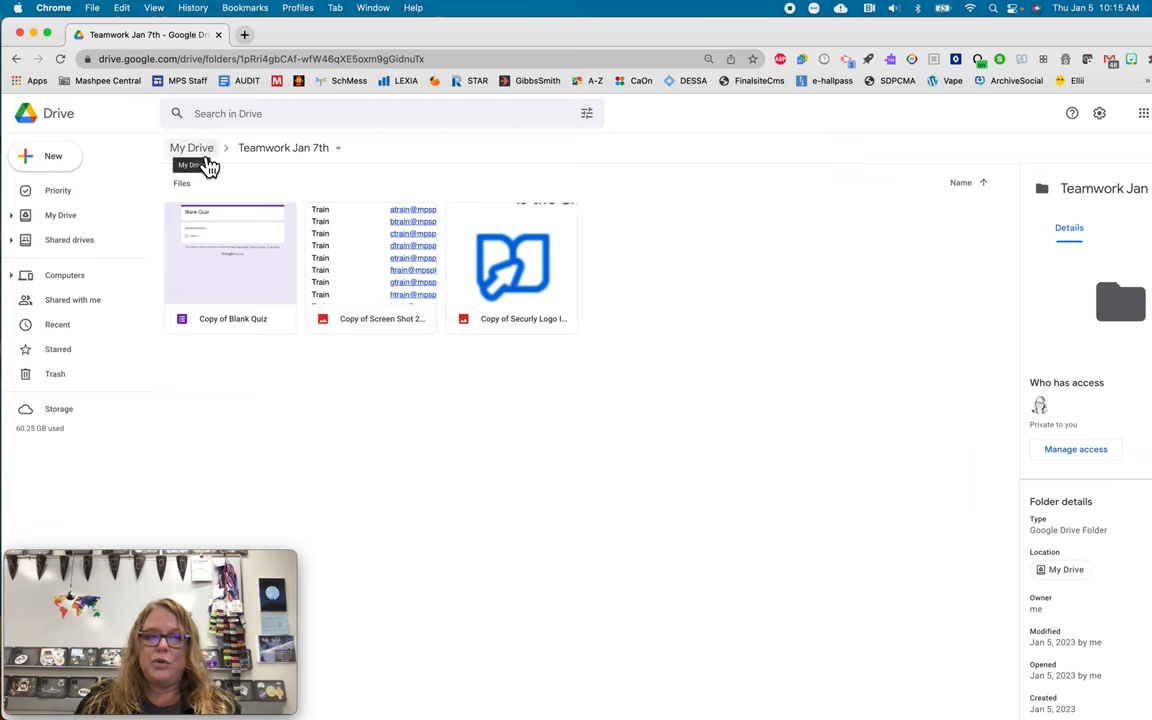
left_click(191, 147)
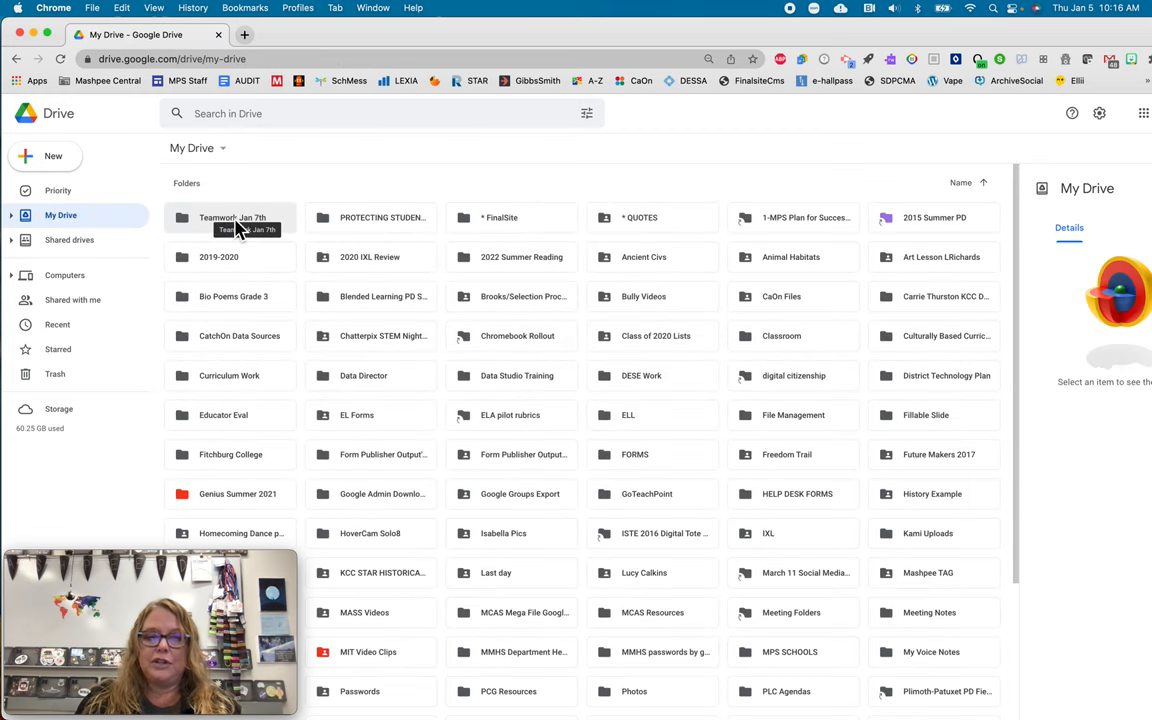
- Bring up the Share settings for the Teamwork Jan 7th folder
right_click(232, 217)
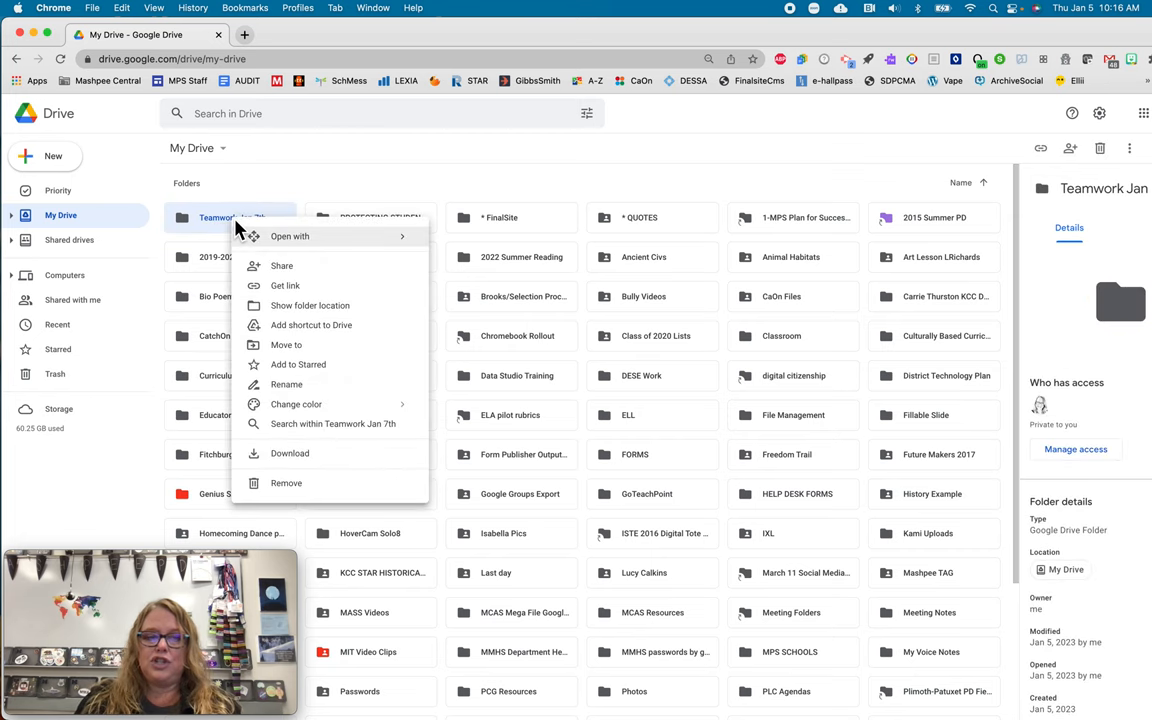
left_click(288, 270)
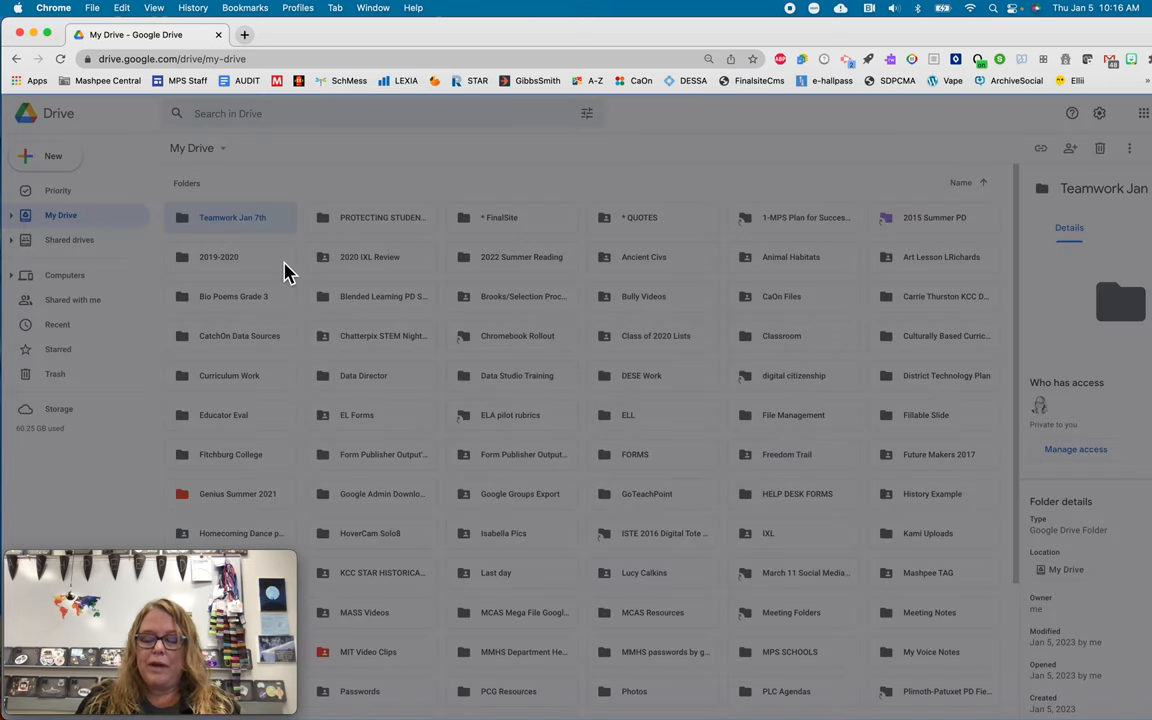
left_click(1070, 148)
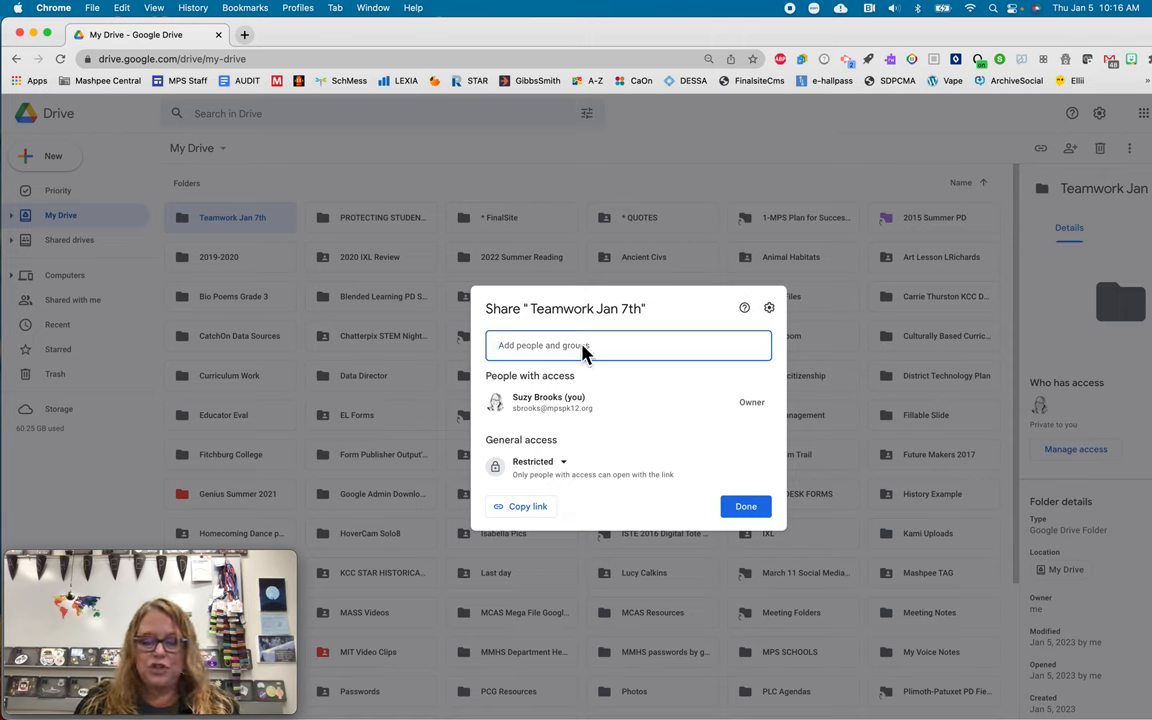
mouse_move(605, 440)
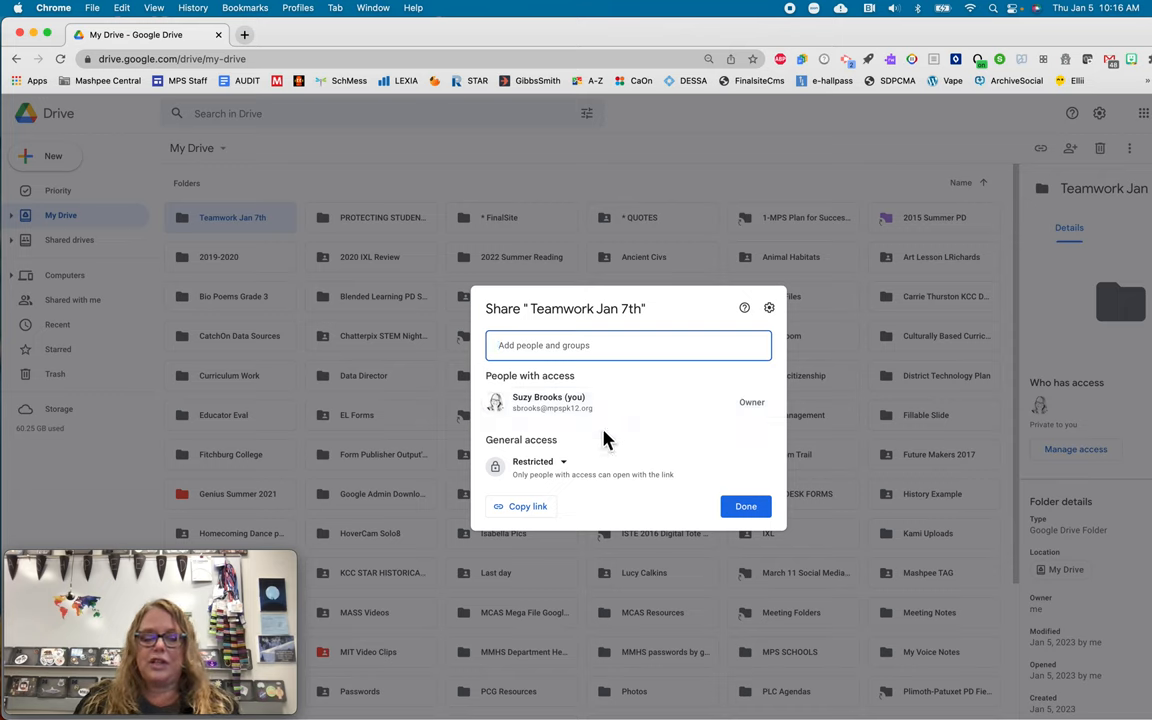